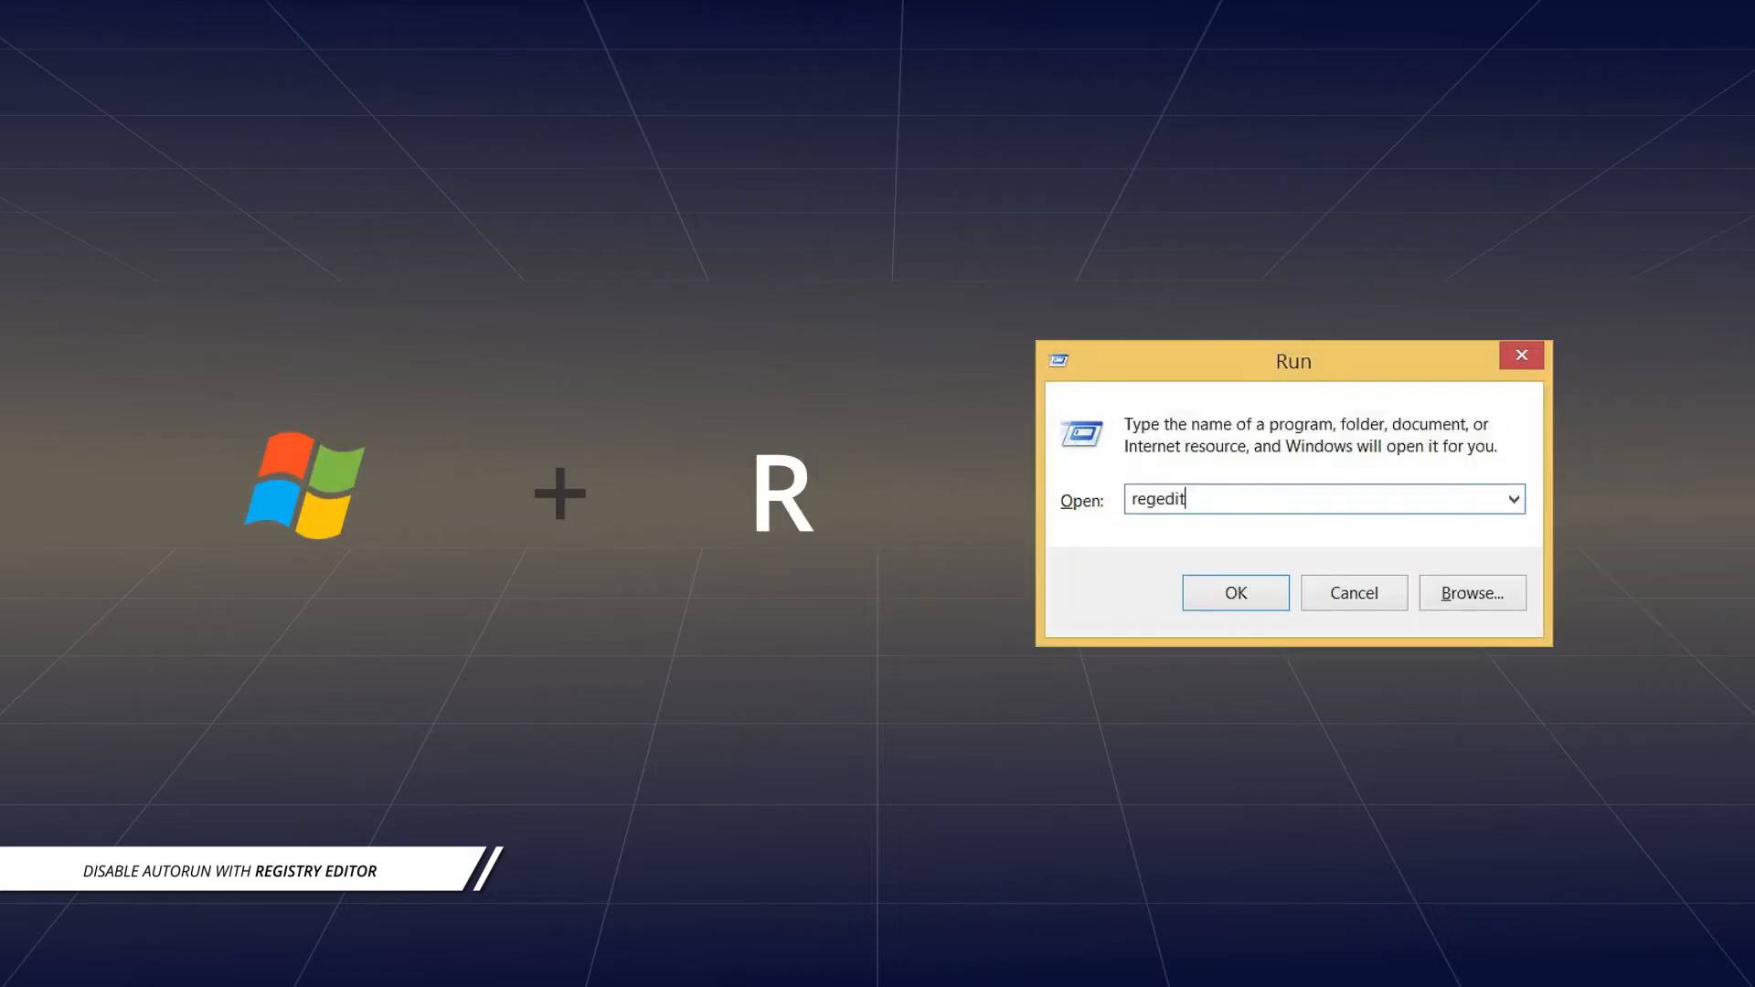
Launch Registry Editor by running regedit from the Run box.
{"action": "left_click", "coordinate": [1233, 592]}
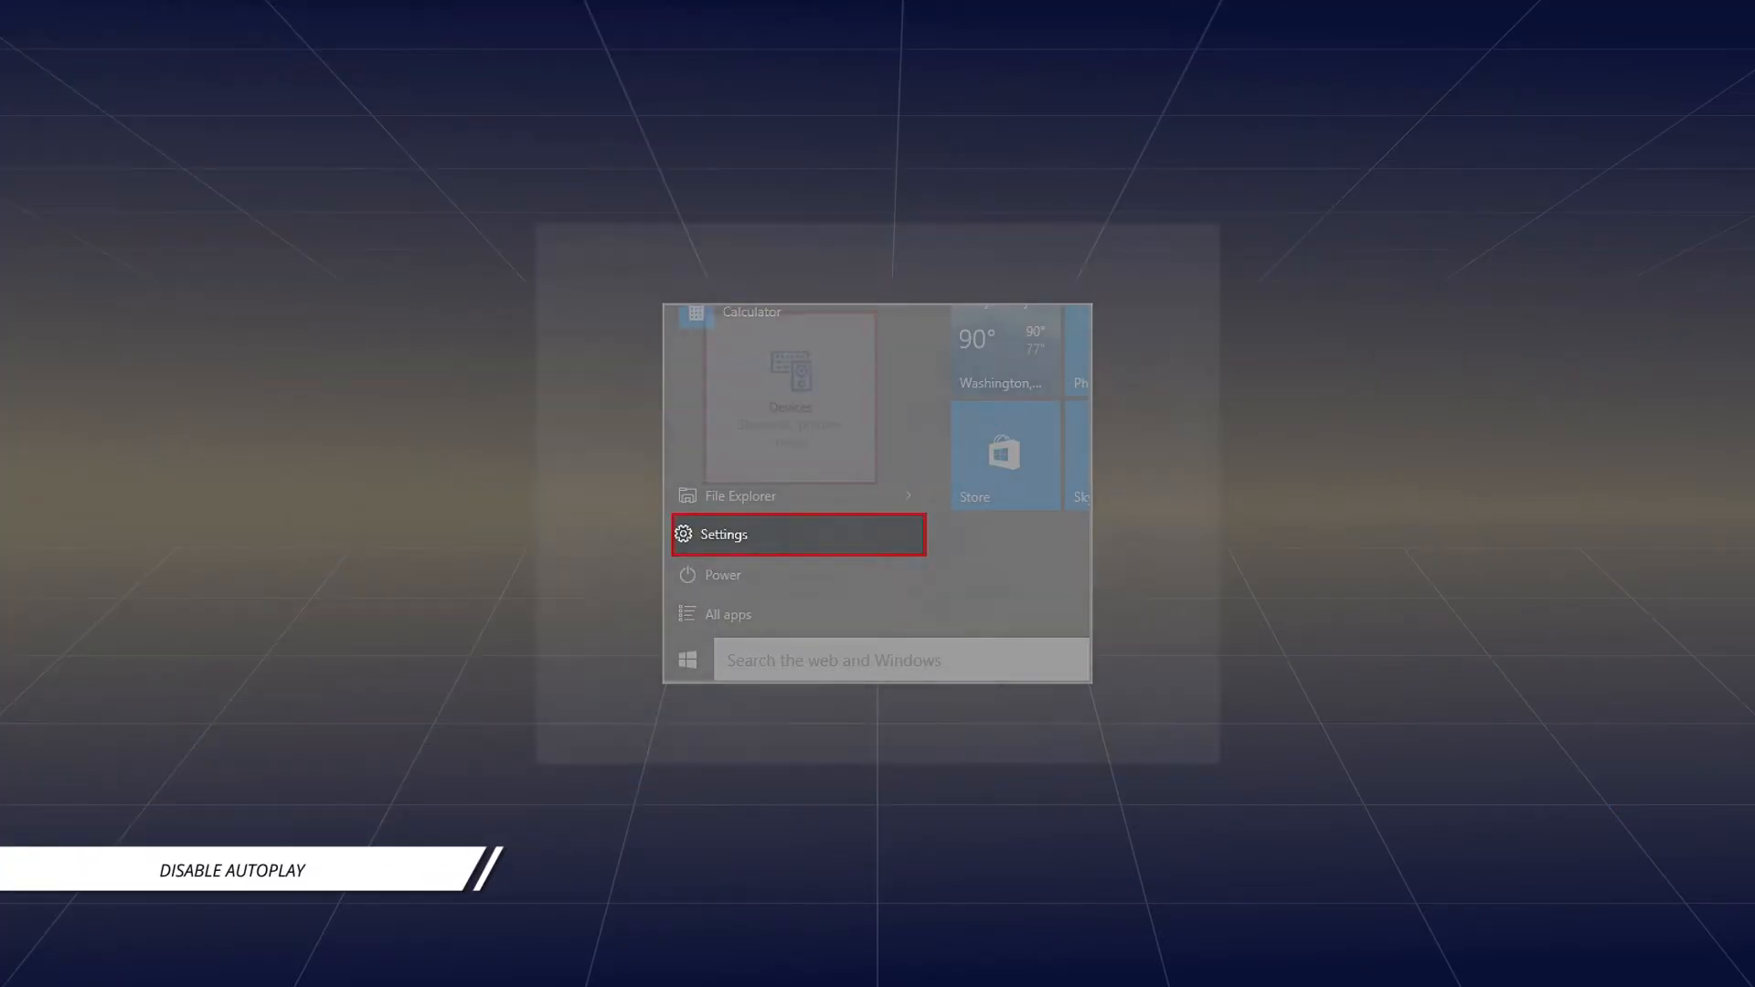
In Settings > Devices > AutoPlay, switch 'Use AutoPlay for all media and devices' Off.
{"action": "left_click", "coordinate": [723, 532]}
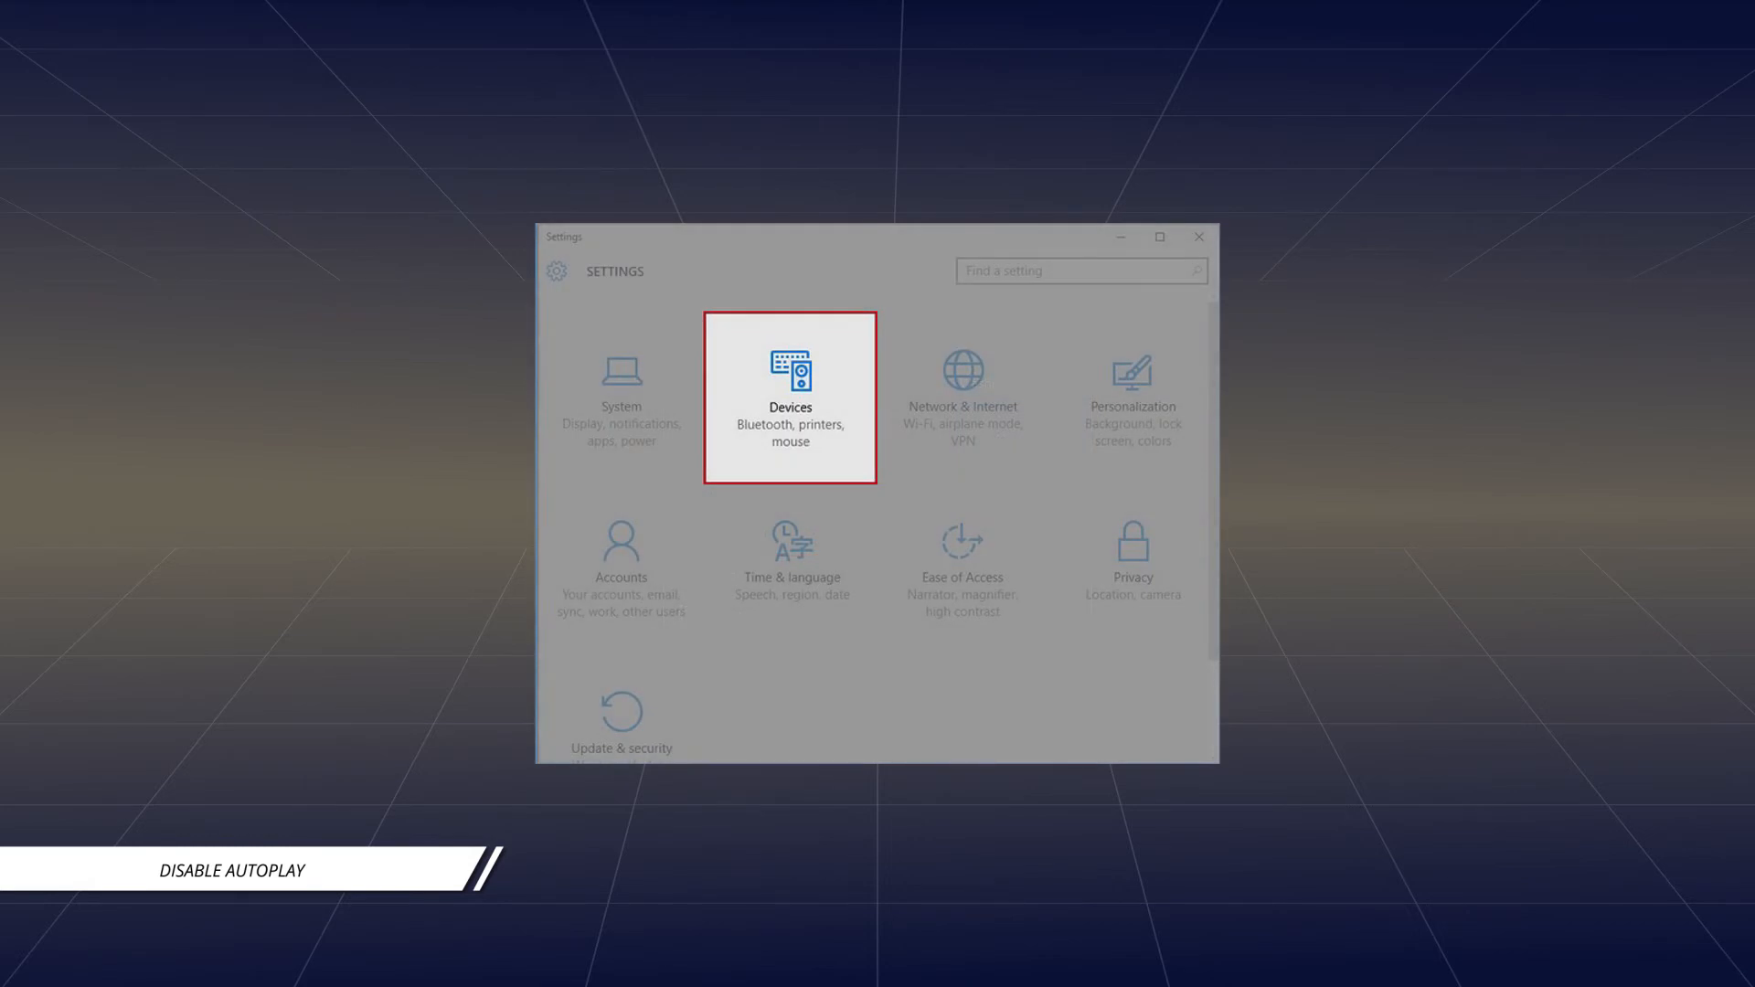
{"action": "left_click", "coordinate": [789, 381]}
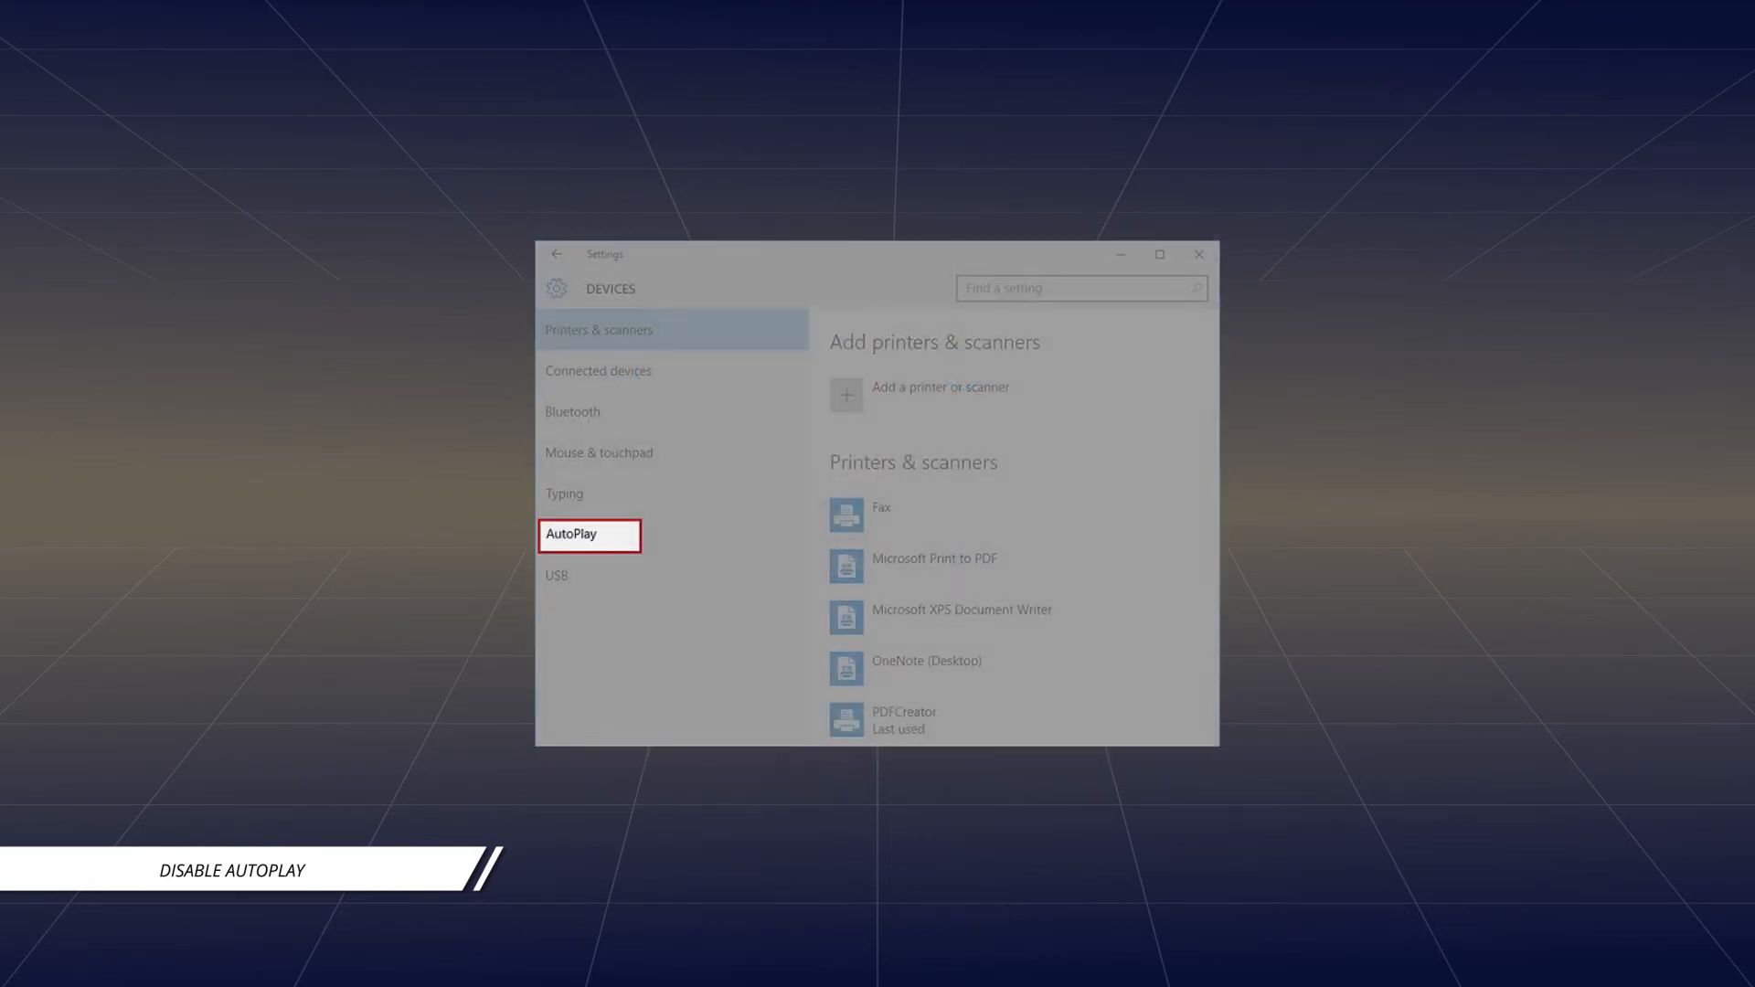
{"action": "left_click", "coordinate": [570, 534]}
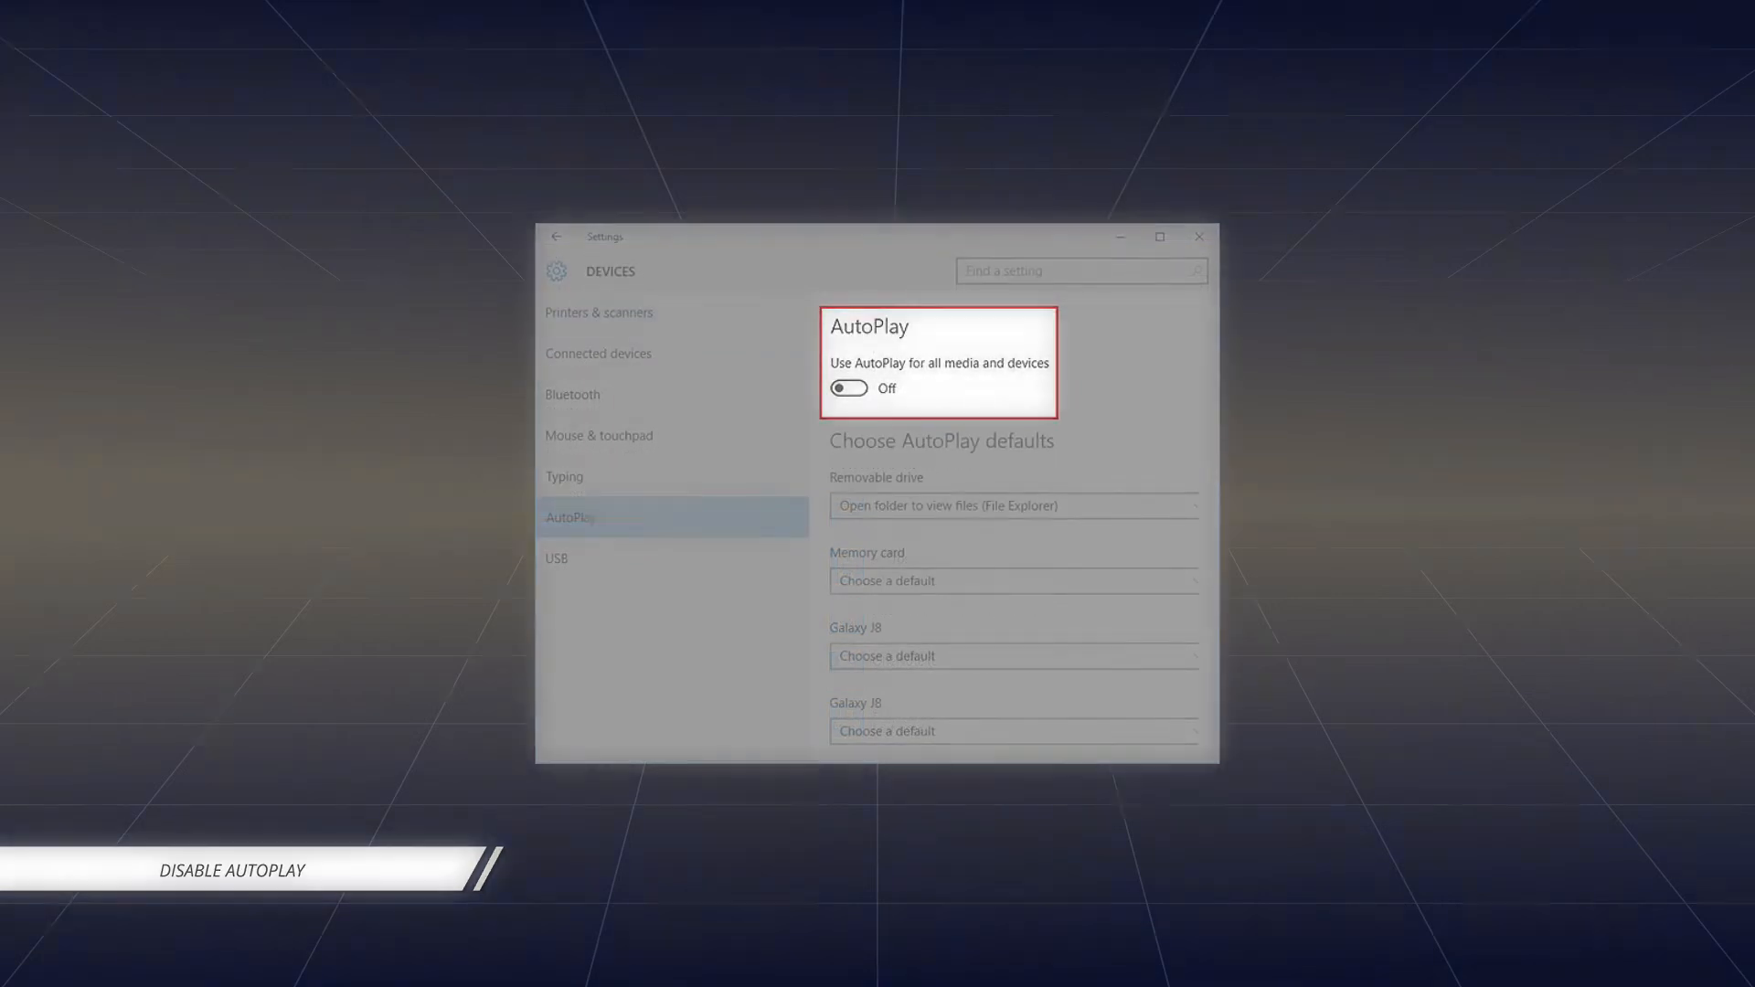
{"action": "type", "text": "gpedit"}
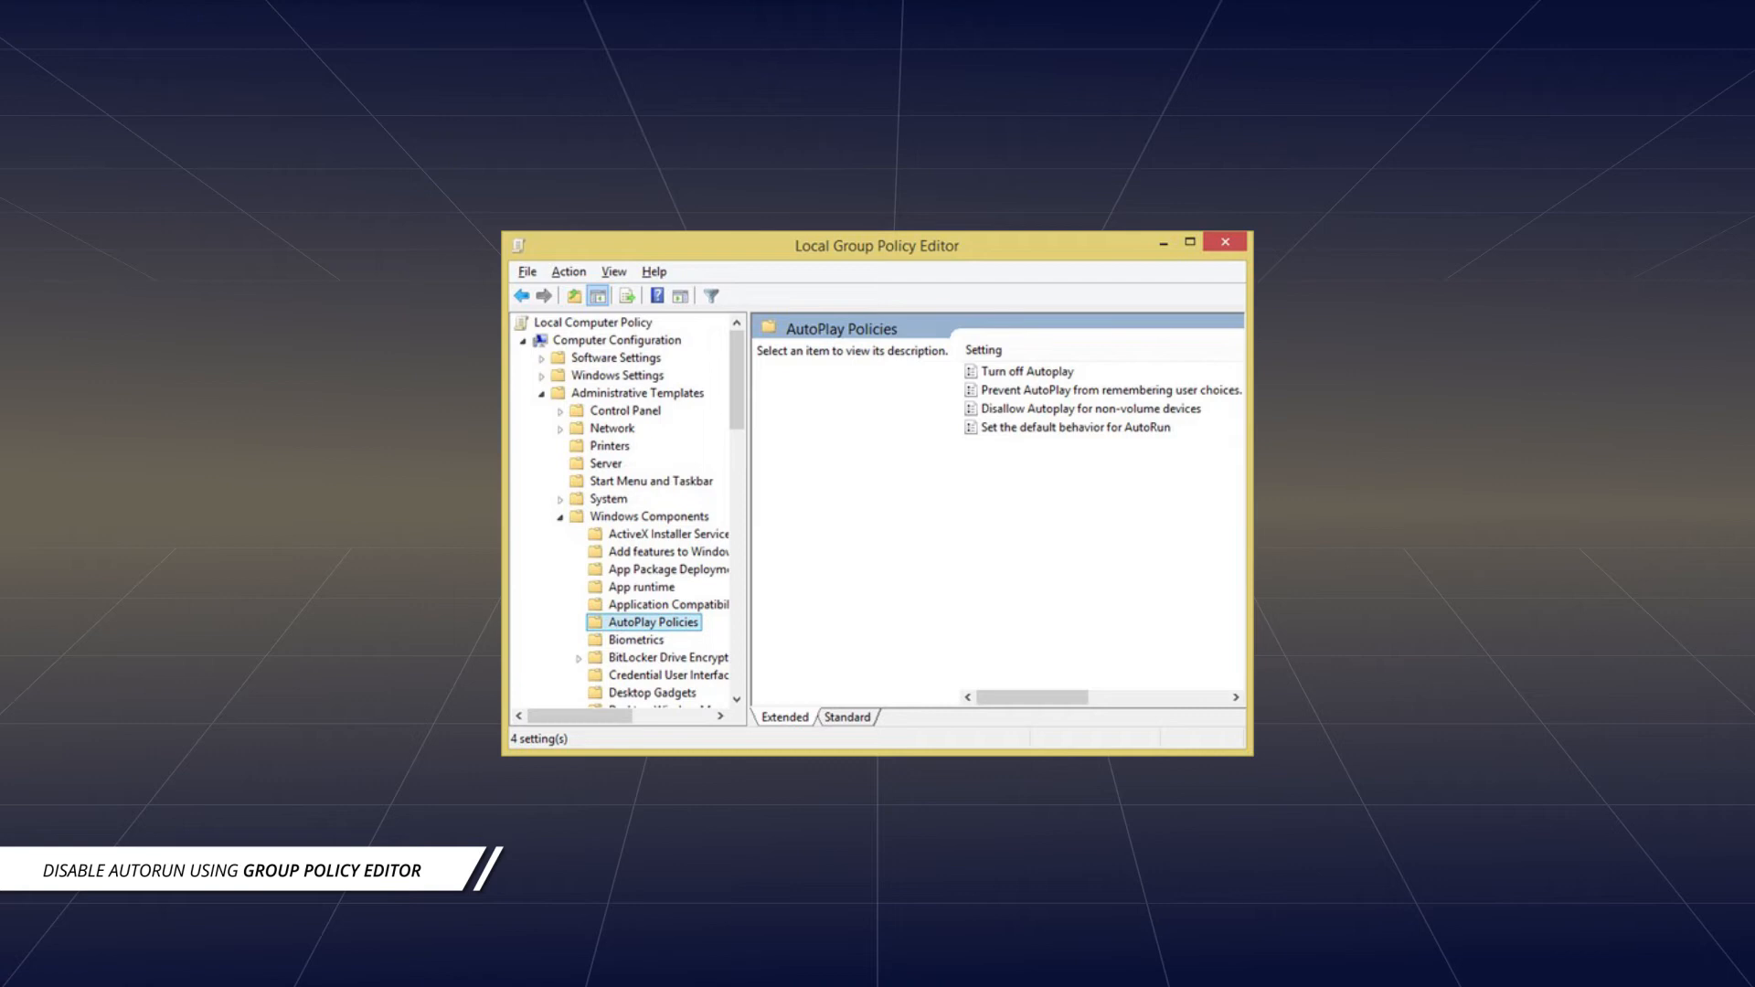
Open the 'Turn off Autoplay' policy under AutoPlay Policies and choose Enabled.
{"action": "left_click", "coordinate": [1026, 370]}
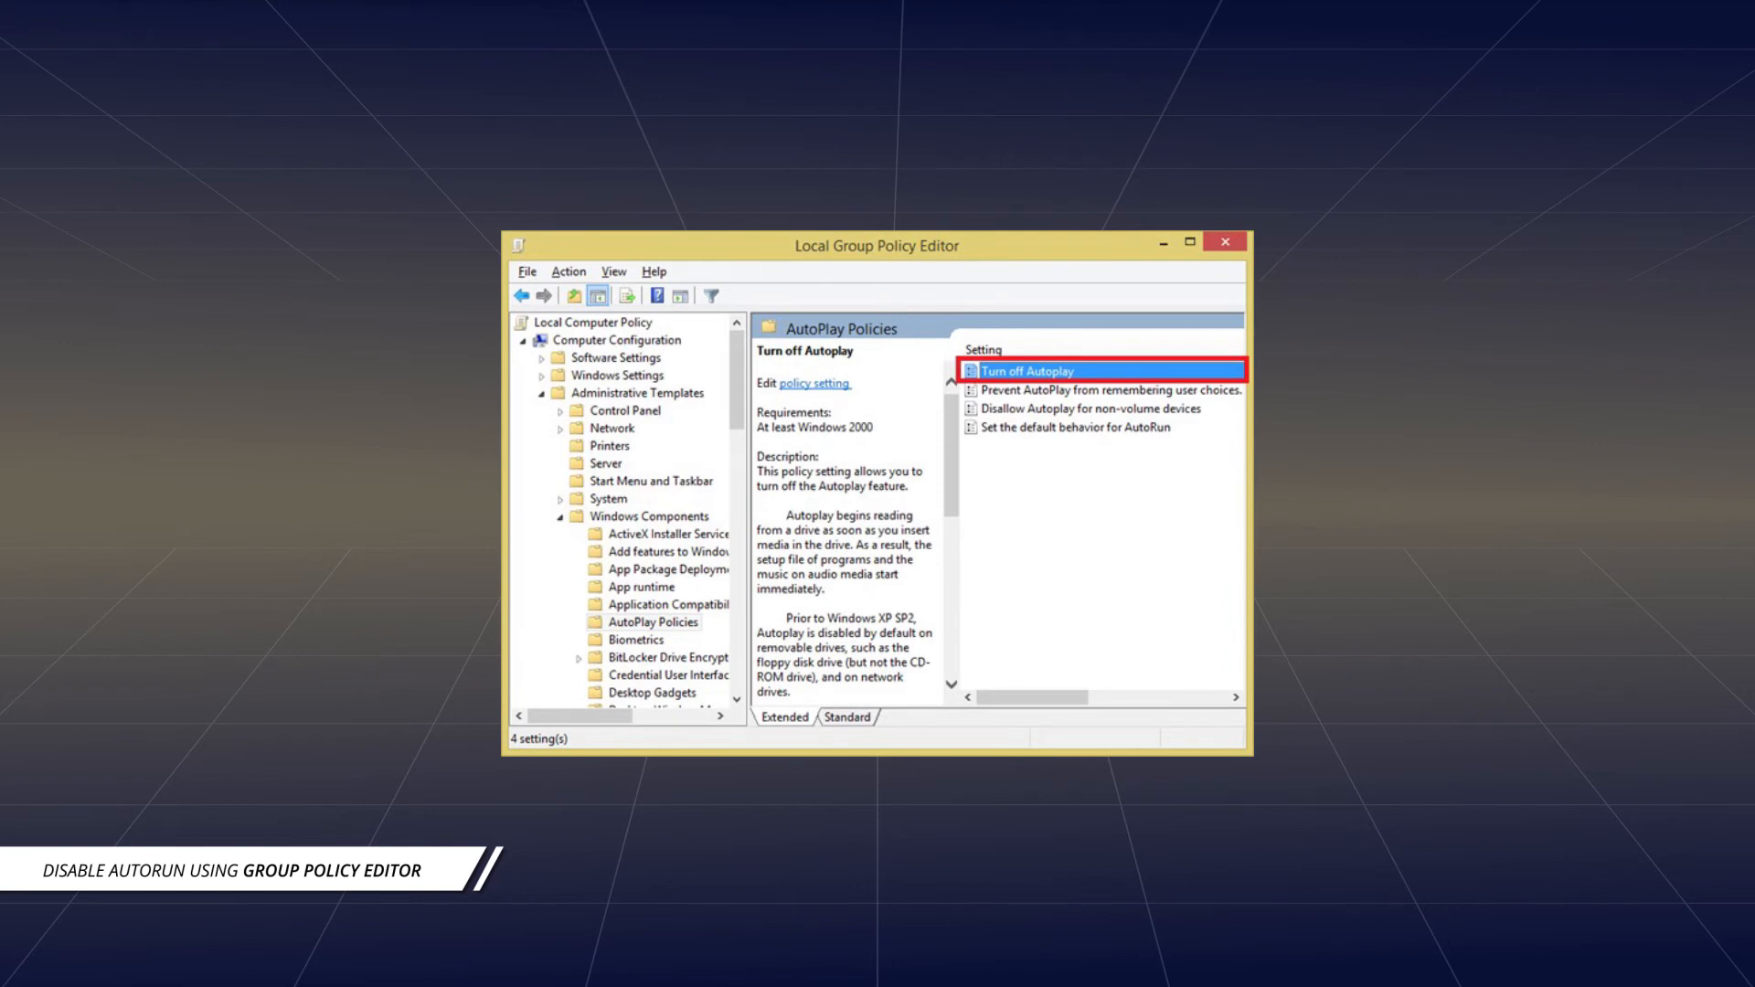
{"action": "double_click", "coordinate": [1026, 370]}
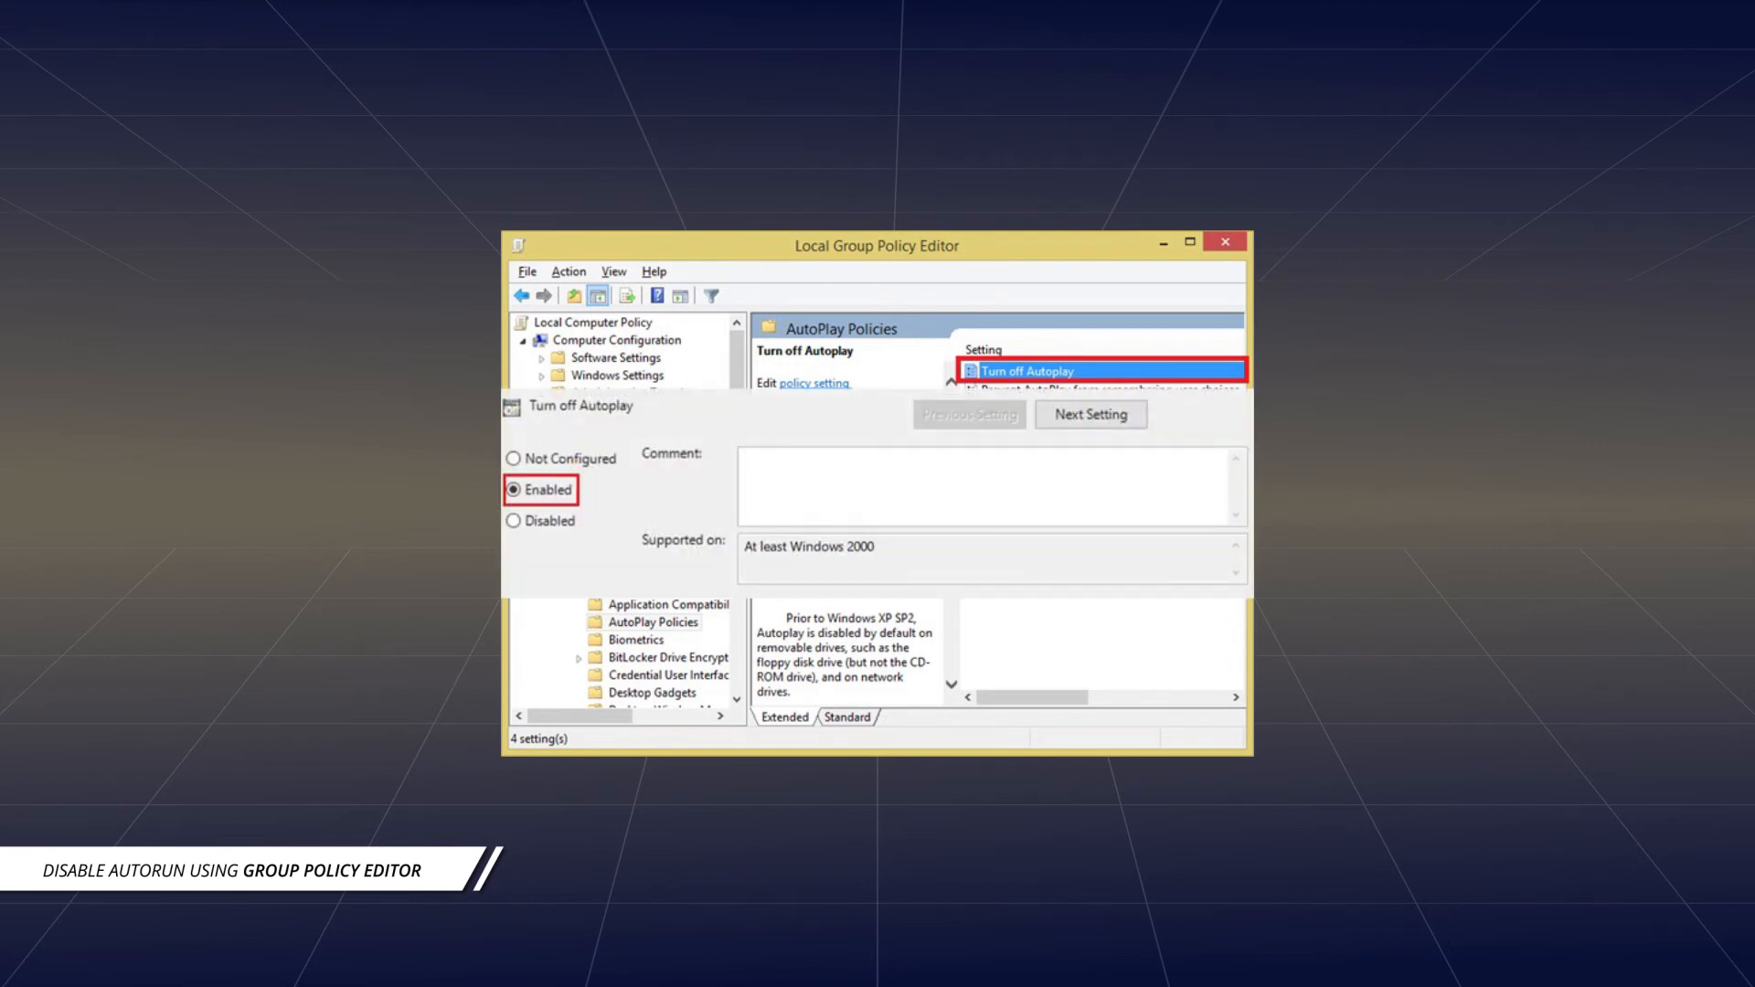